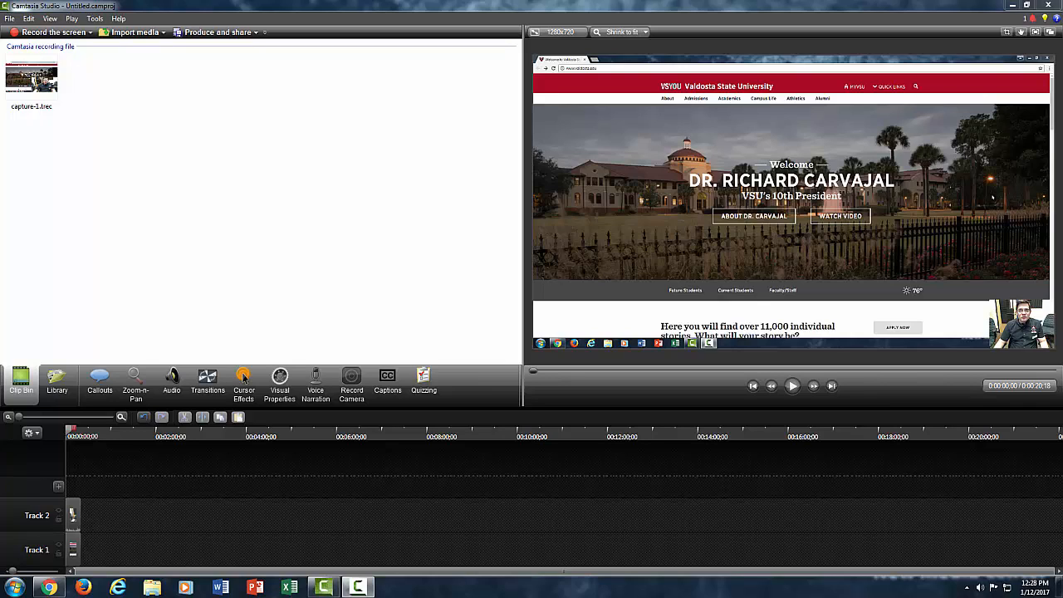
mouse_move(488, 498)
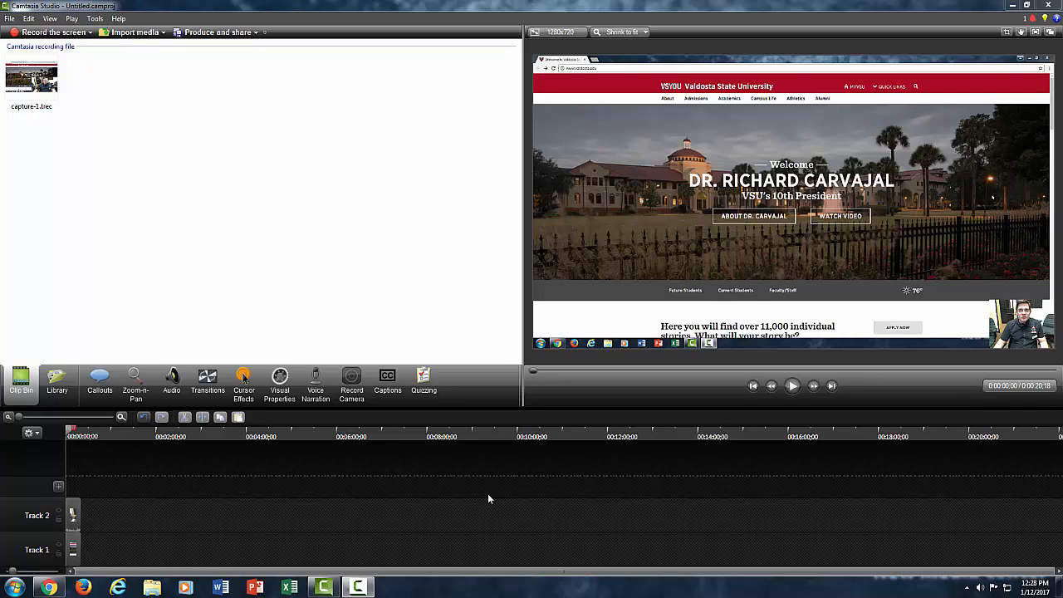
mouse_move(236, 501)
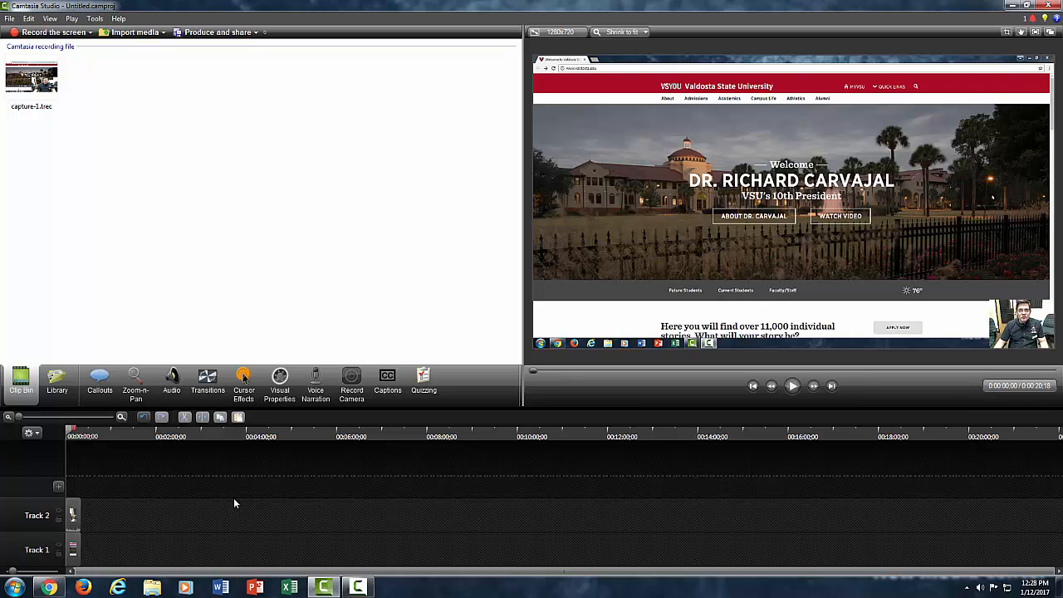
mouse_move(136, 516)
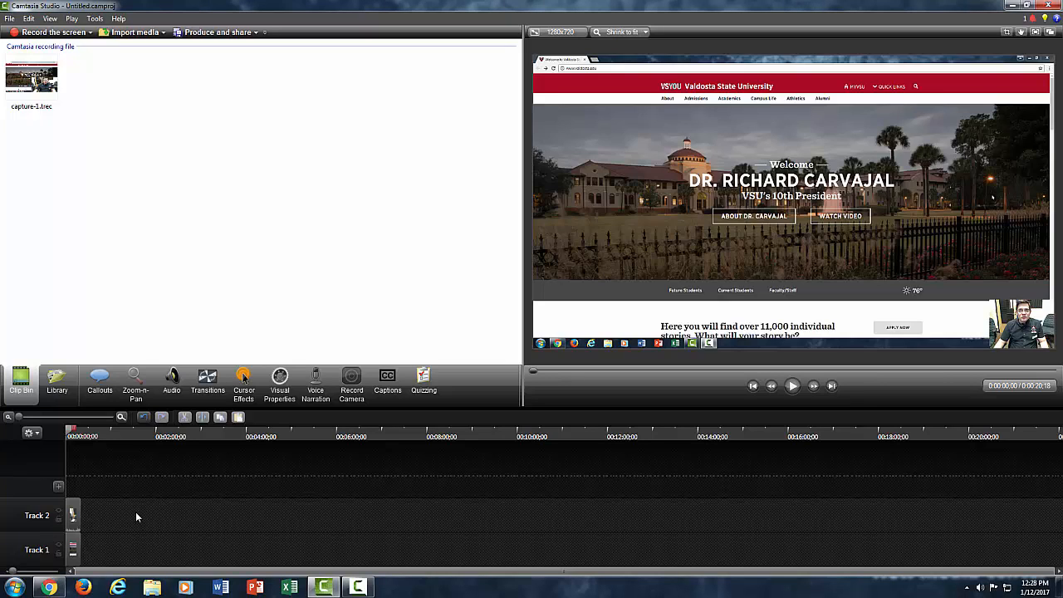
mouse_move(73, 515)
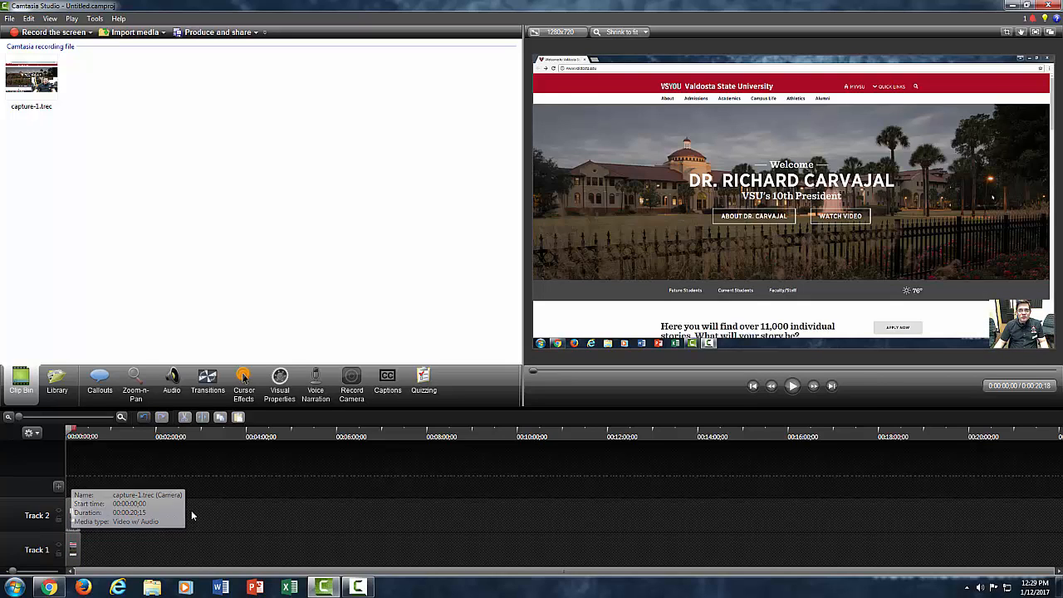
mouse_move(43, 521)
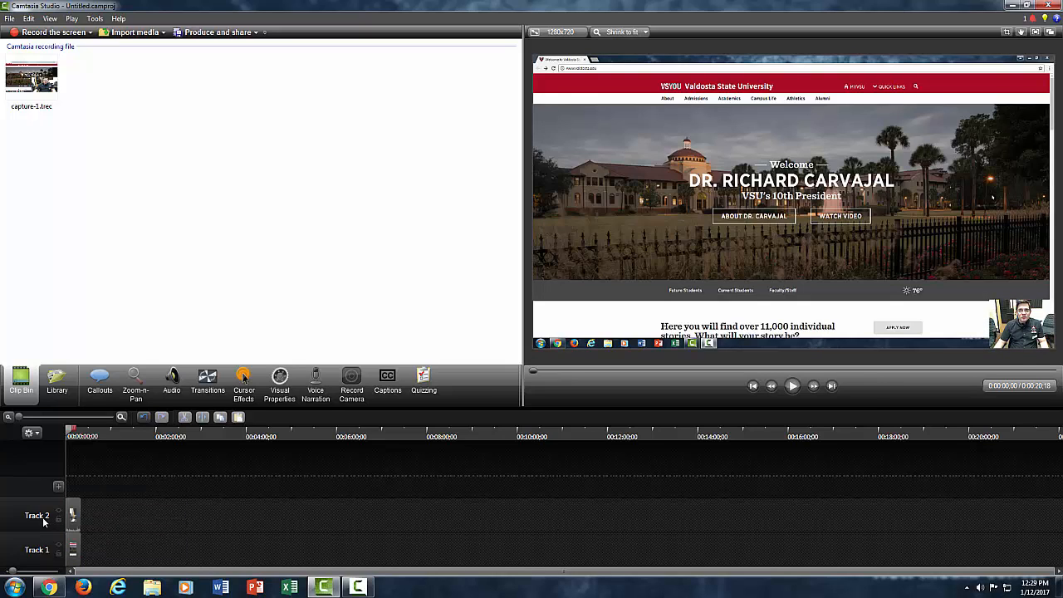
mouse_move(88, 515)
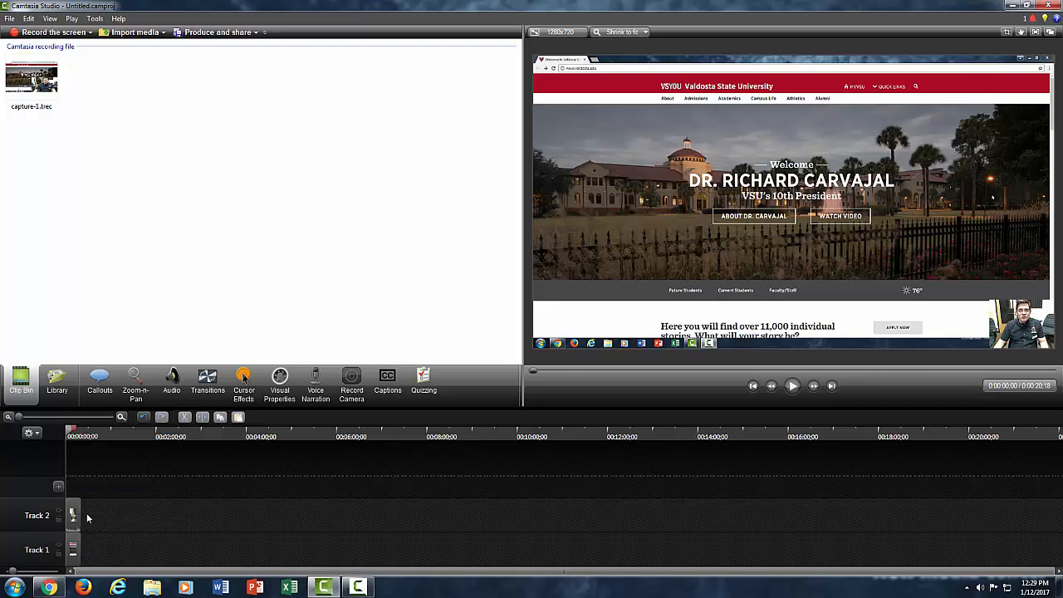
mouse_move(73, 511)
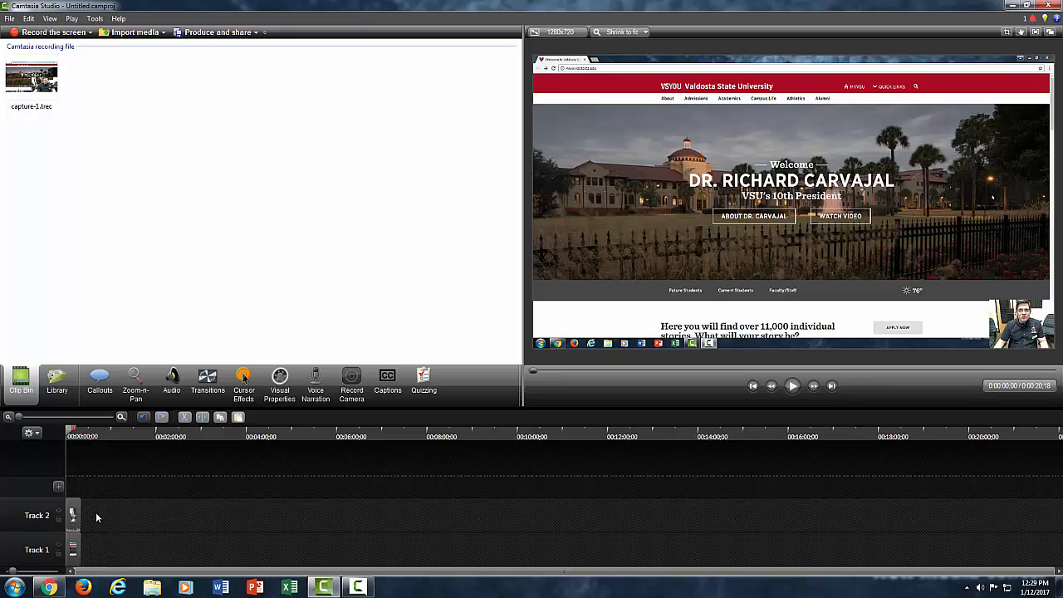
mouse_move(613, 564)
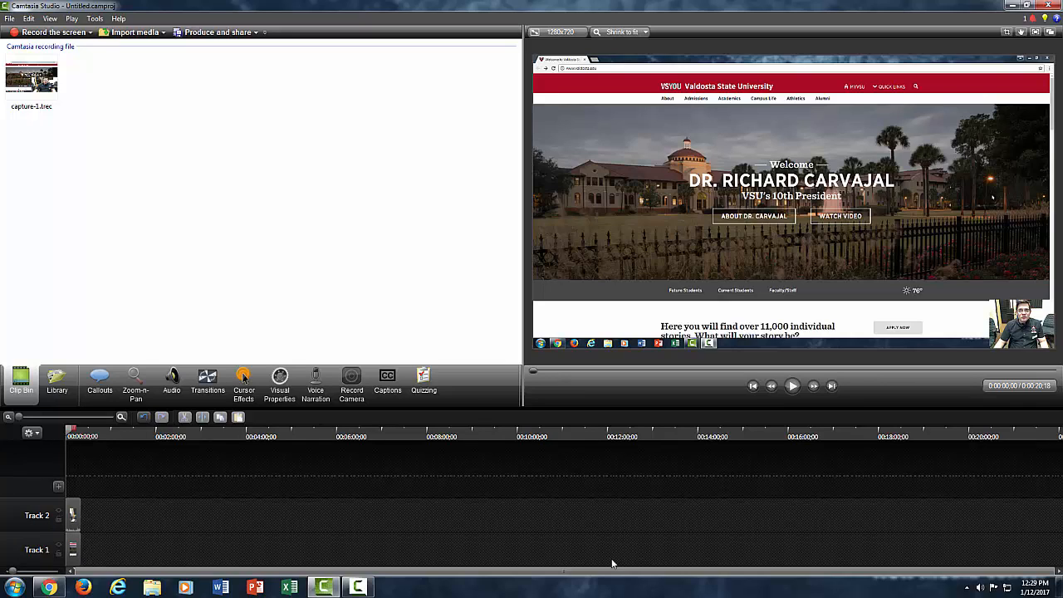
mouse_move(82, 502)
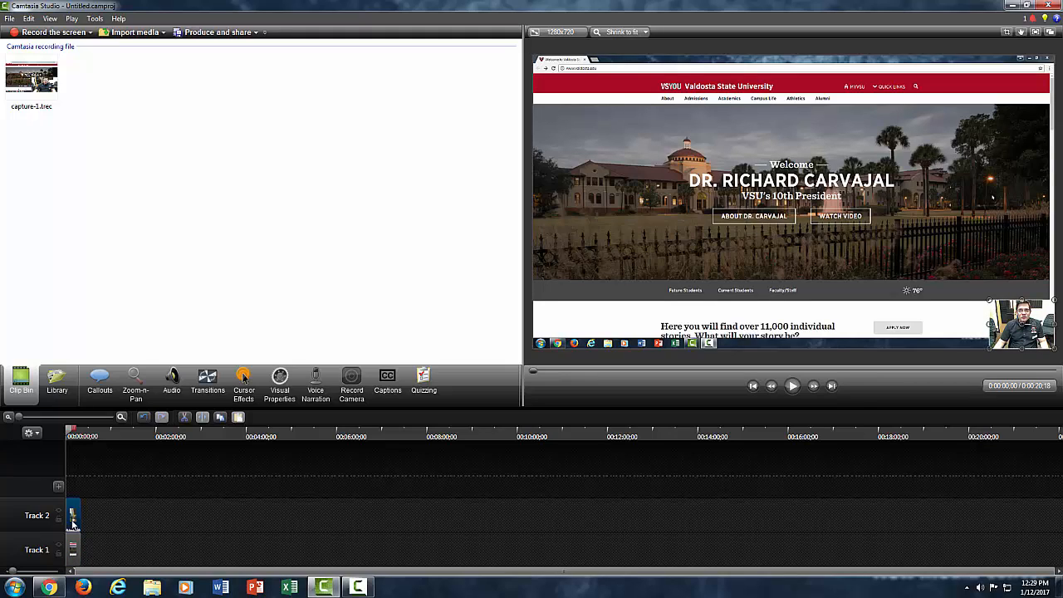
Nudge the webcam clip on its track, then shrink the webcam overlay into the bottom-right corner
left_click_drag(73, 515, 186, 515)
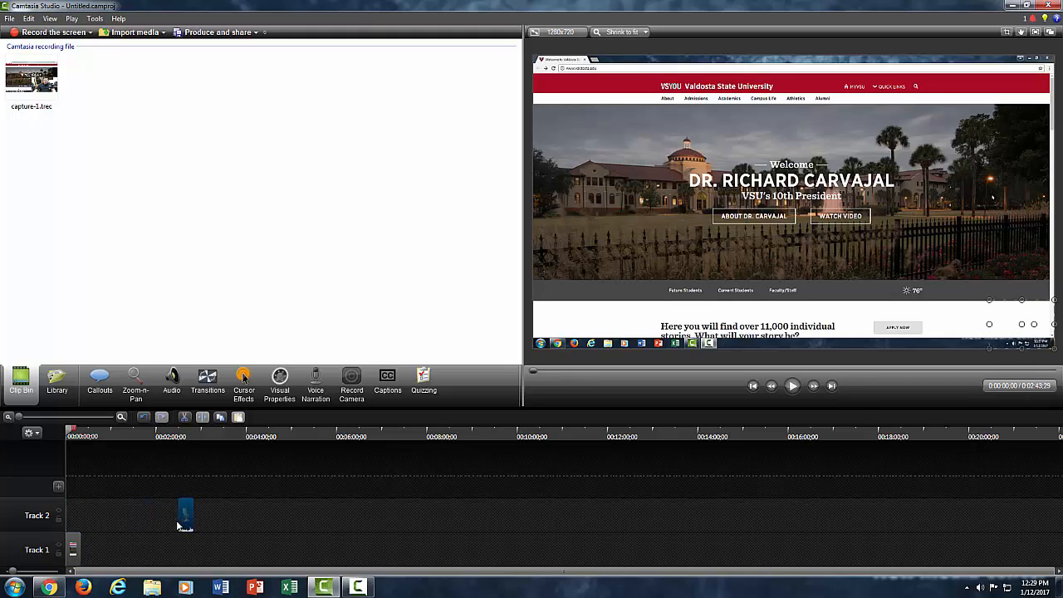
left_click_drag(186, 513, 146, 513)
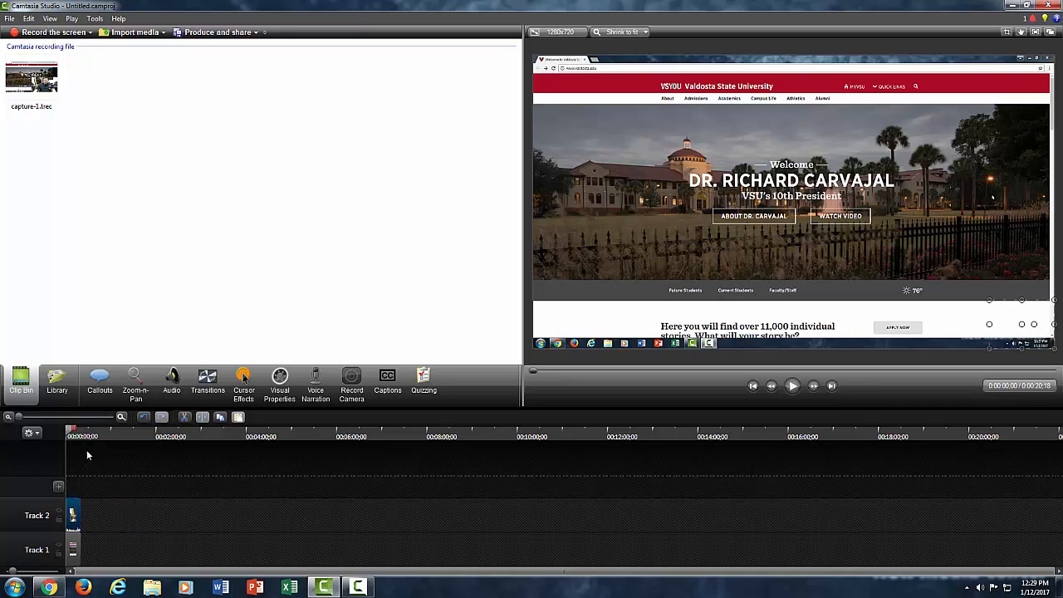
mouse_move(103, 495)
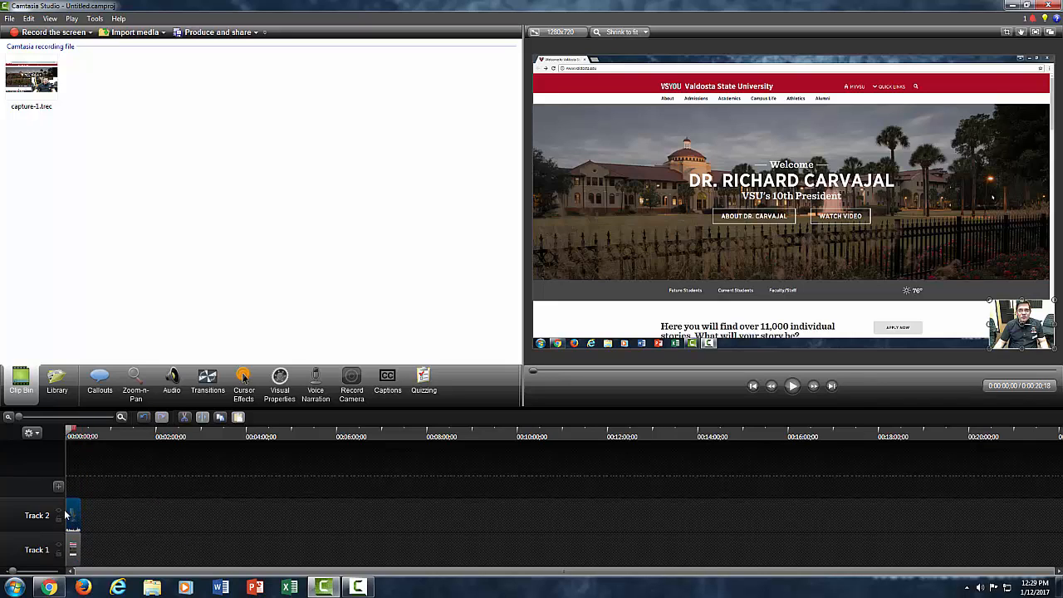
mouse_move(73, 511)
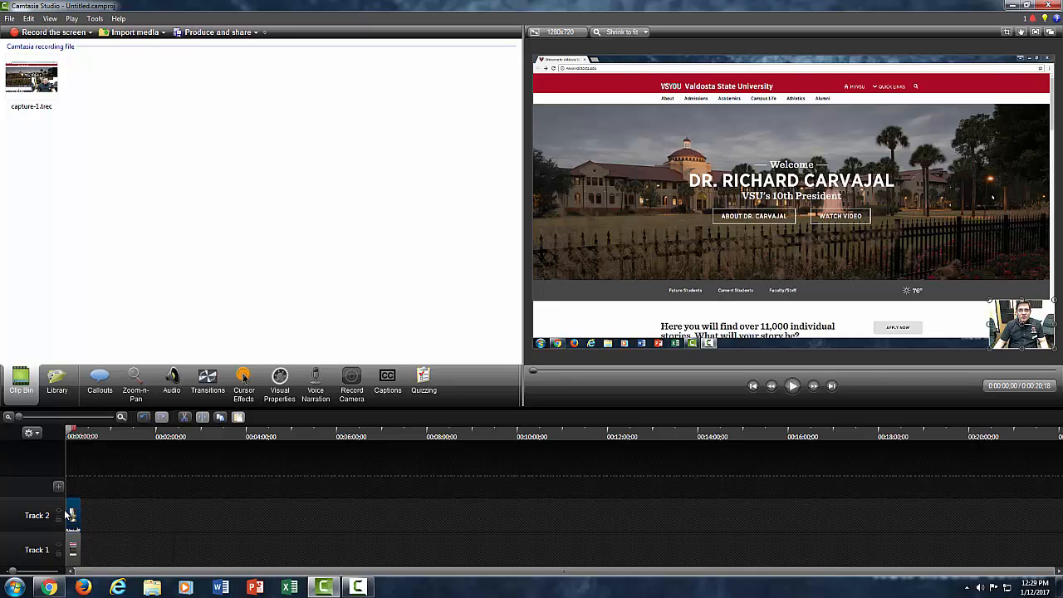
mouse_move(73, 511)
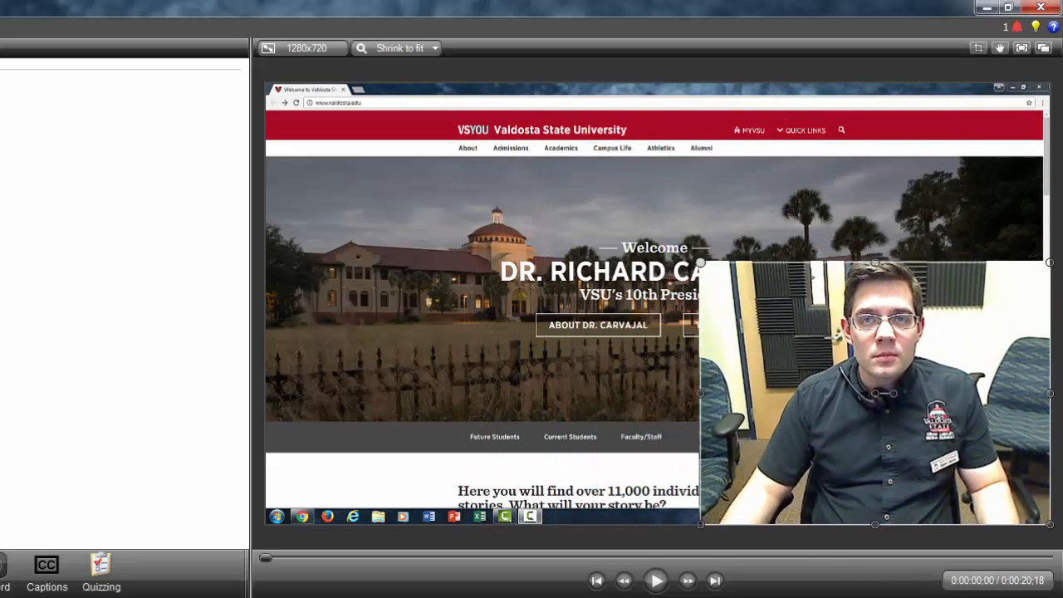
left_click_drag(872, 395, 978, 469)
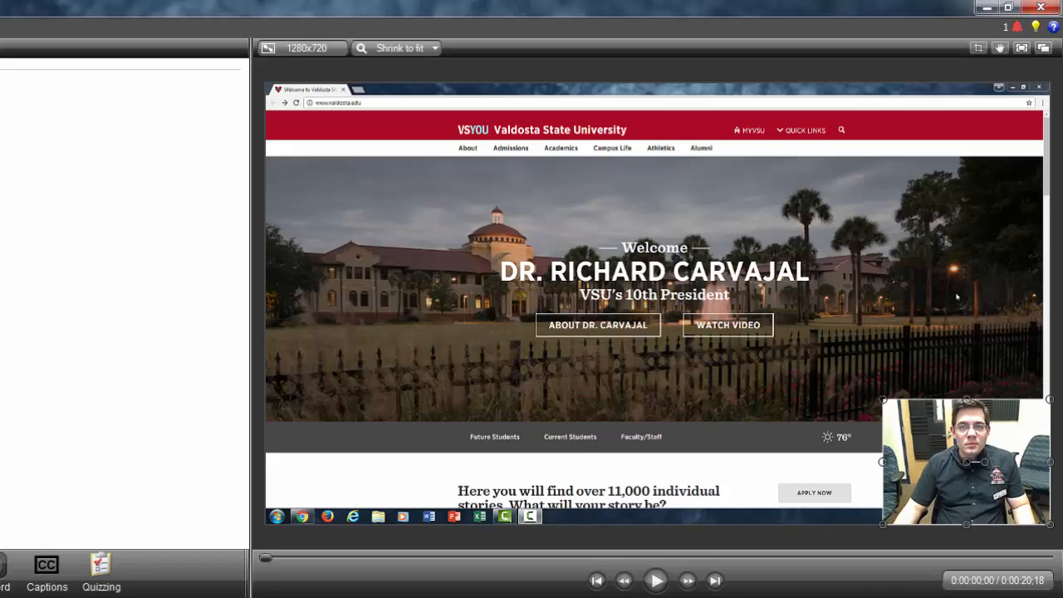
left_click_drag(967, 462, 956, 395)
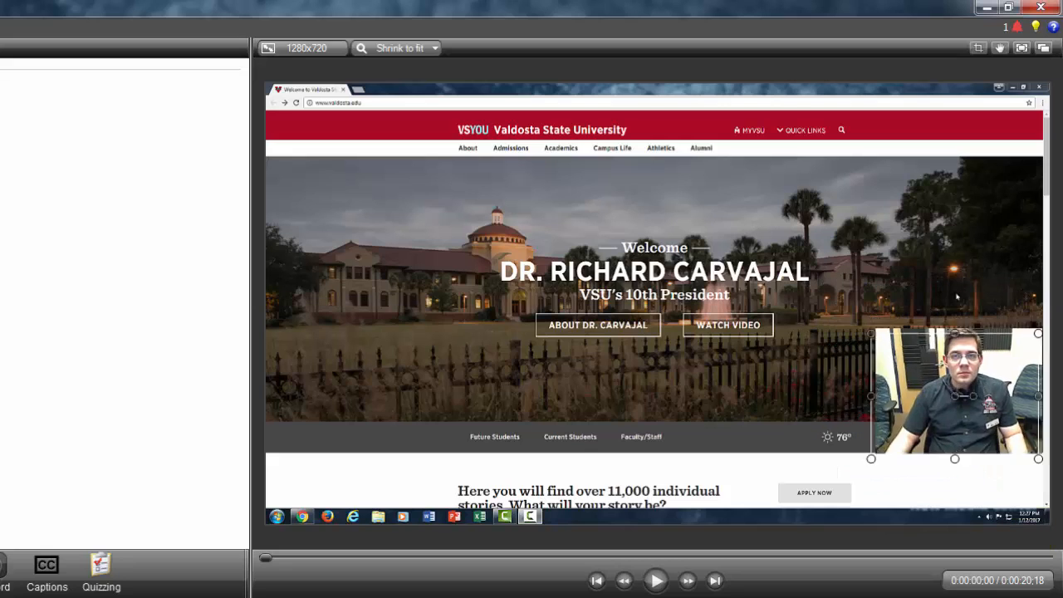
left_click_drag(955, 396, 355, 241)
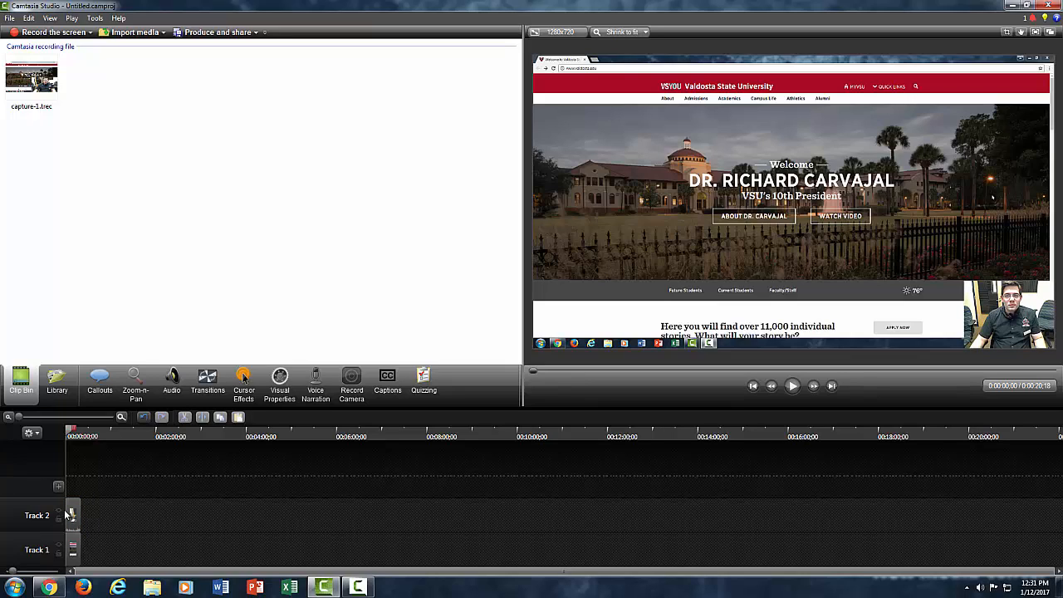
Show the Zoom-n-Pan settings, try a zoom-in on the web page and return to the full 67% view
left_click(136, 383)
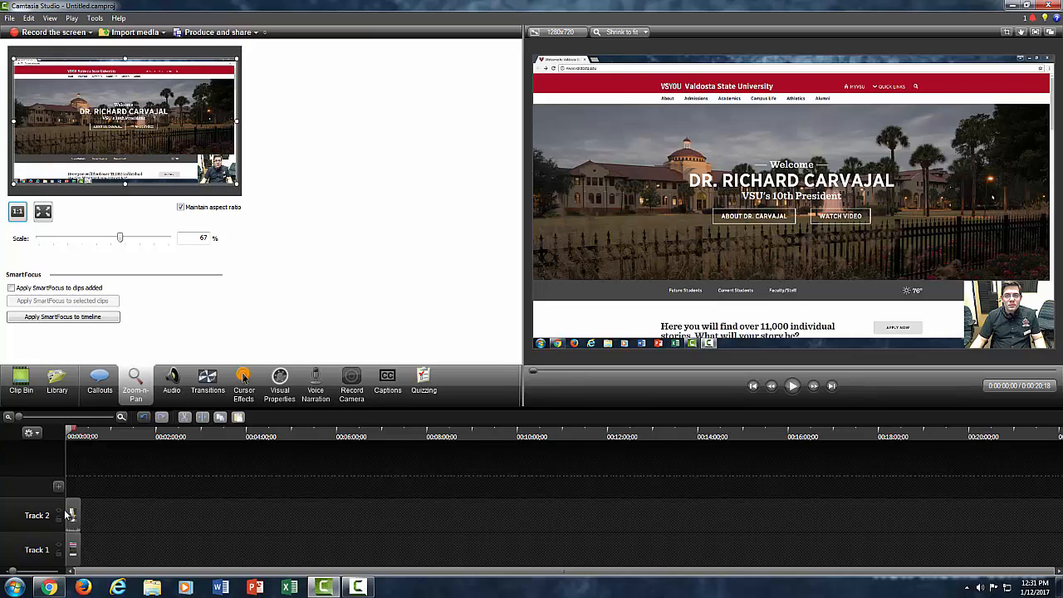
left_click_drag(120, 239, 131, 239)
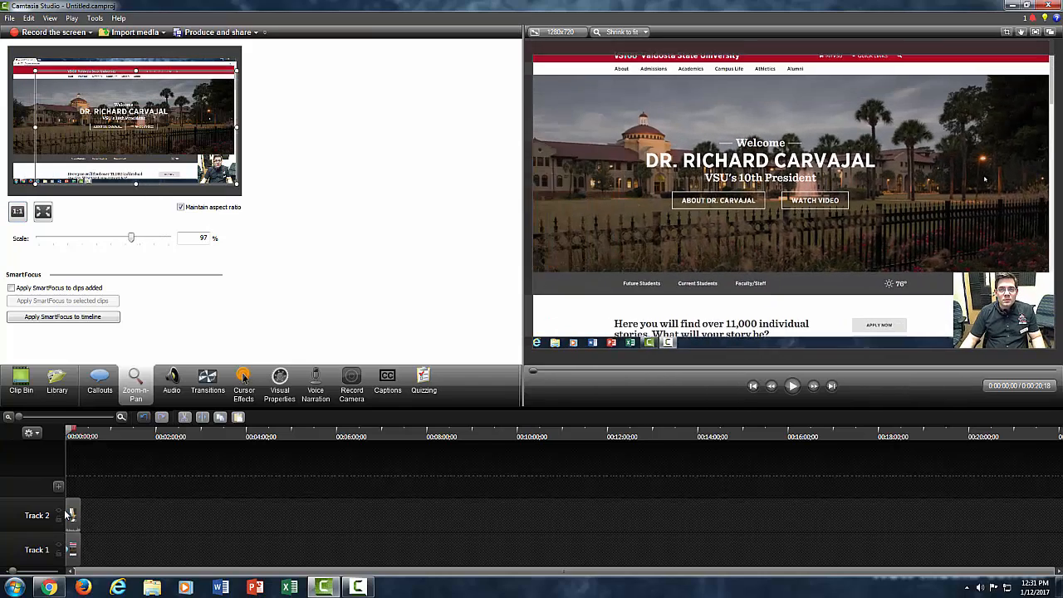
left_click_drag(130, 239, 121, 239)
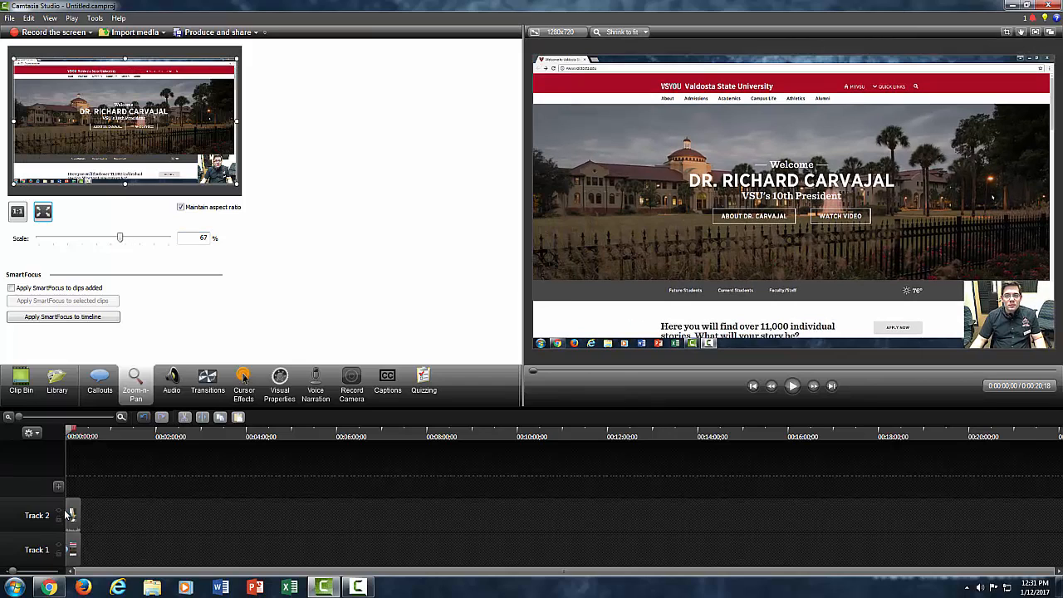
mouse_move(136, 385)
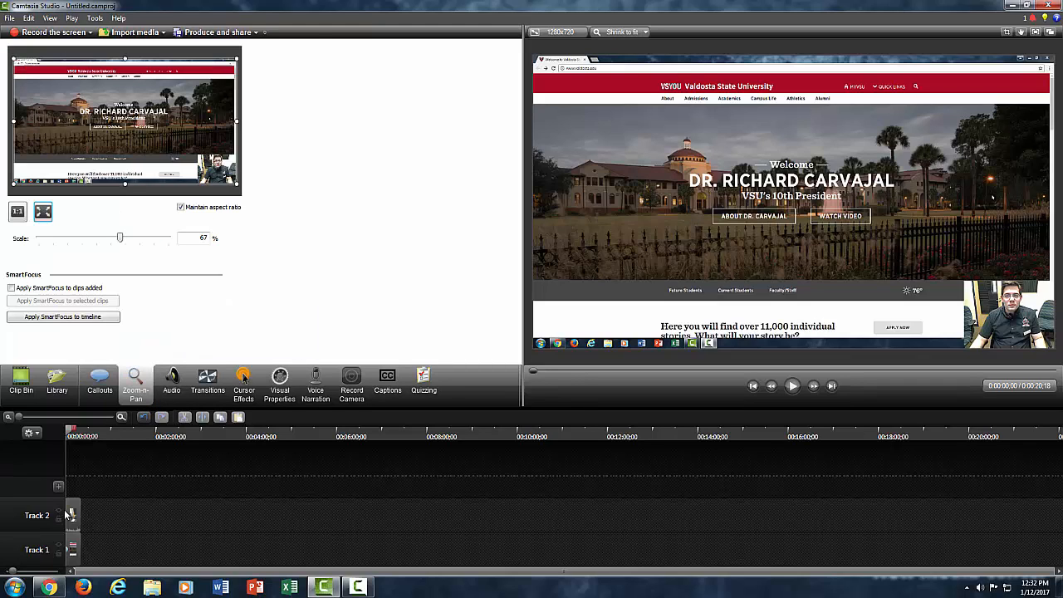
left_click(136, 120)
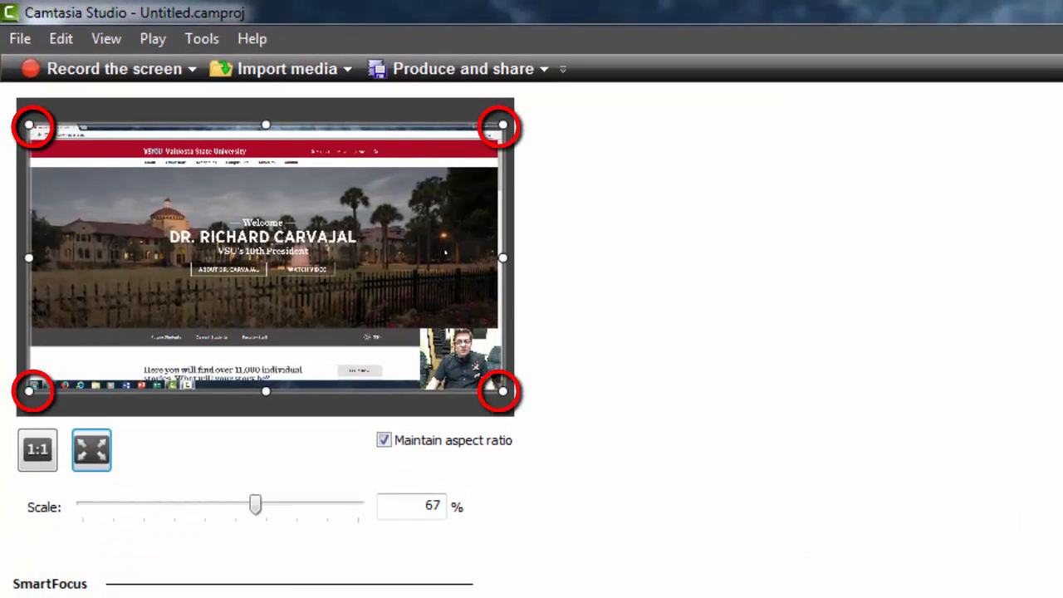
Resize the Zoom-n-Pan rectangle inward so the web page shows at 74% scale
left_click_drag(254, 505, 279, 505)
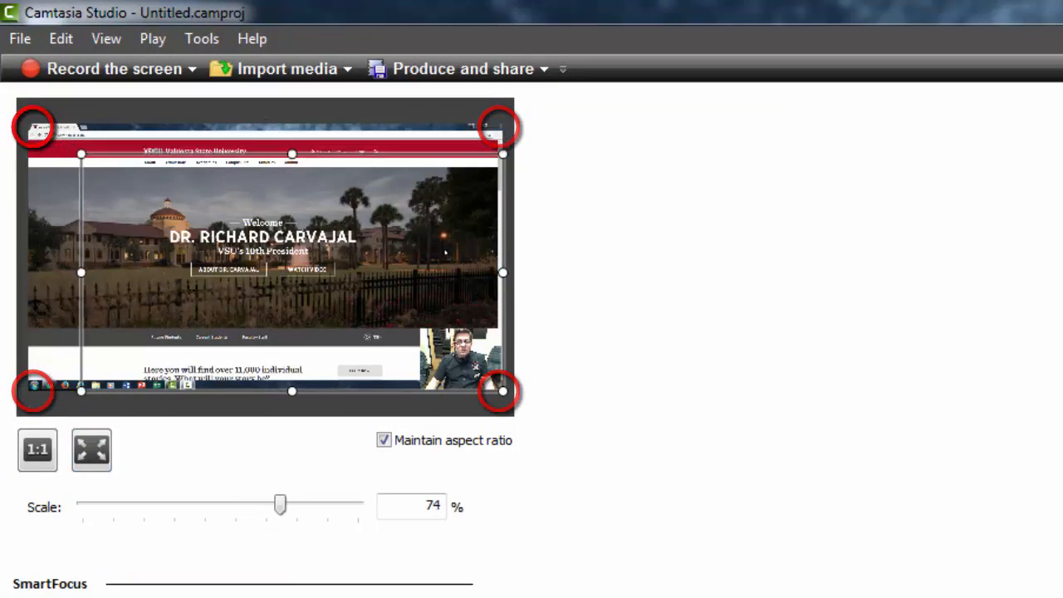
left_click_drag(279, 505, 357, 505)
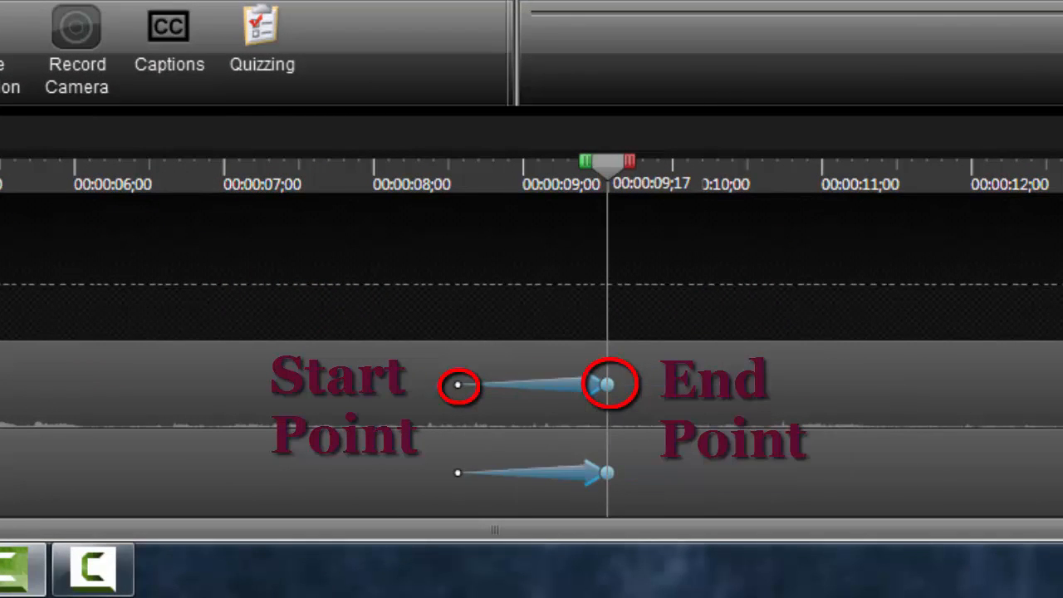
mouse_move(607, 384)
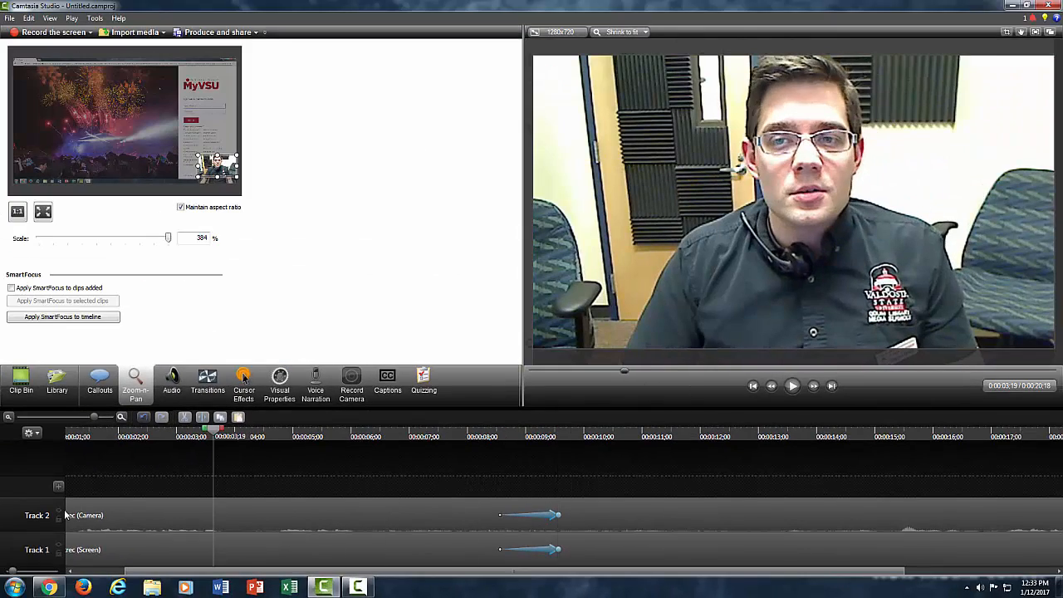
Move the playhead later toward the MyVSU sign-in page for the 94% zoom
left_click(791, 385)
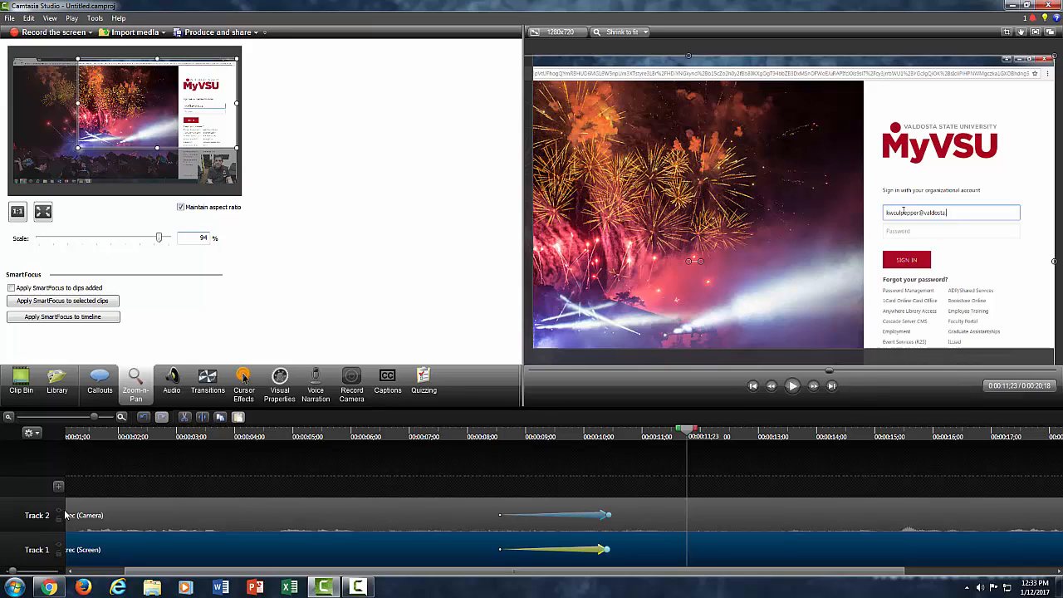
mouse_move(44, 211)
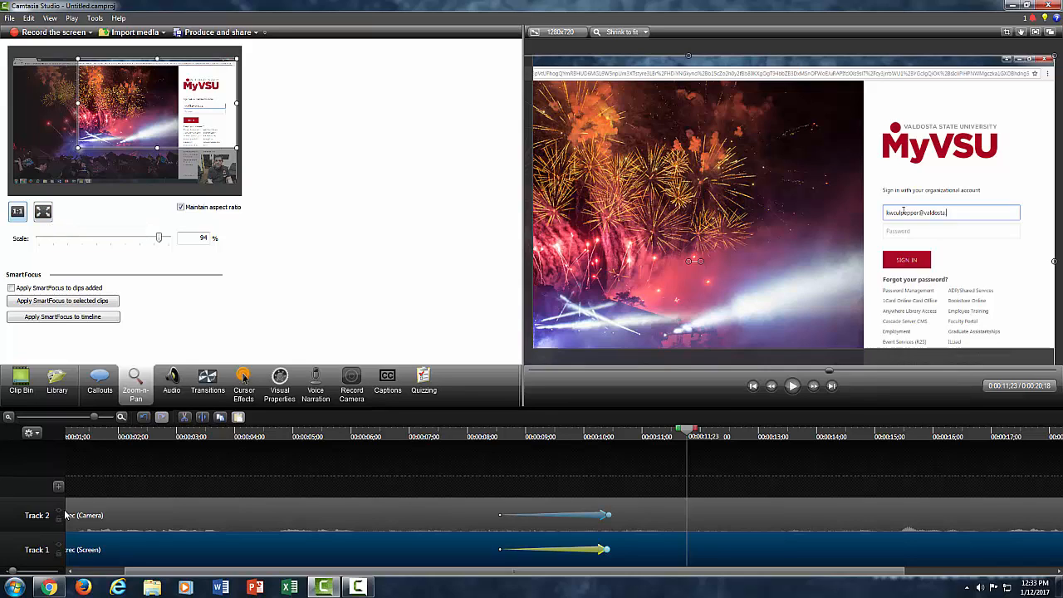
mouse_move(43, 211)
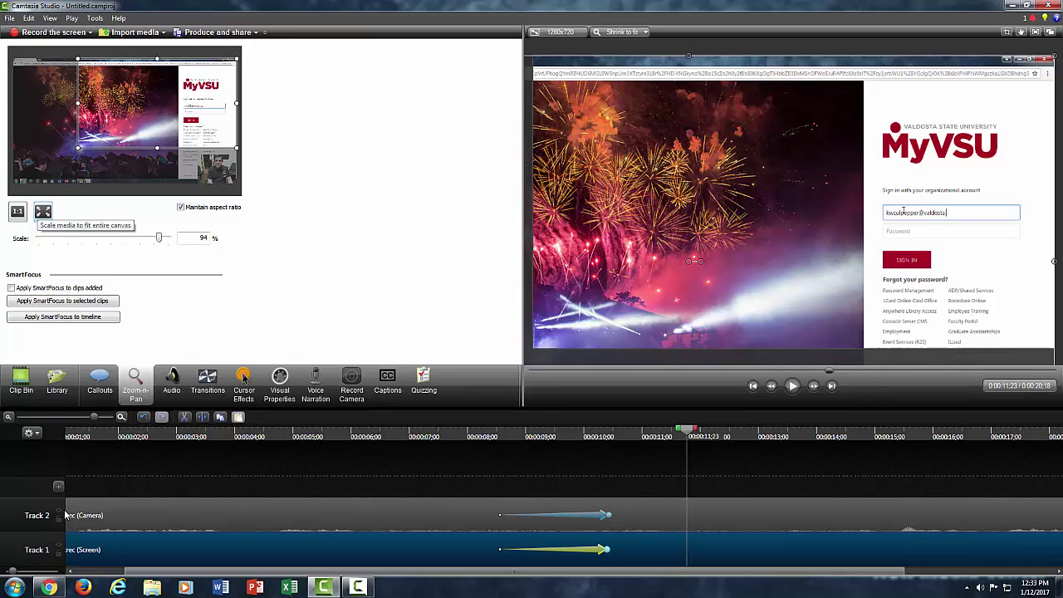
Scale the media to fit the whole canvas, zooming out to 68% with the webcam visible
left_click(43, 211)
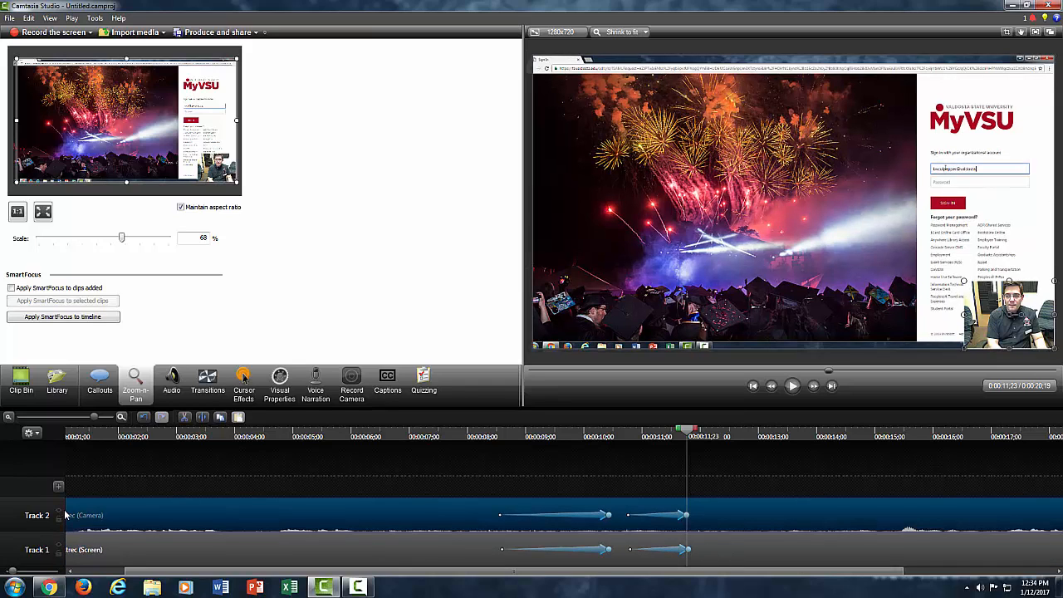
mouse_move(83, 515)
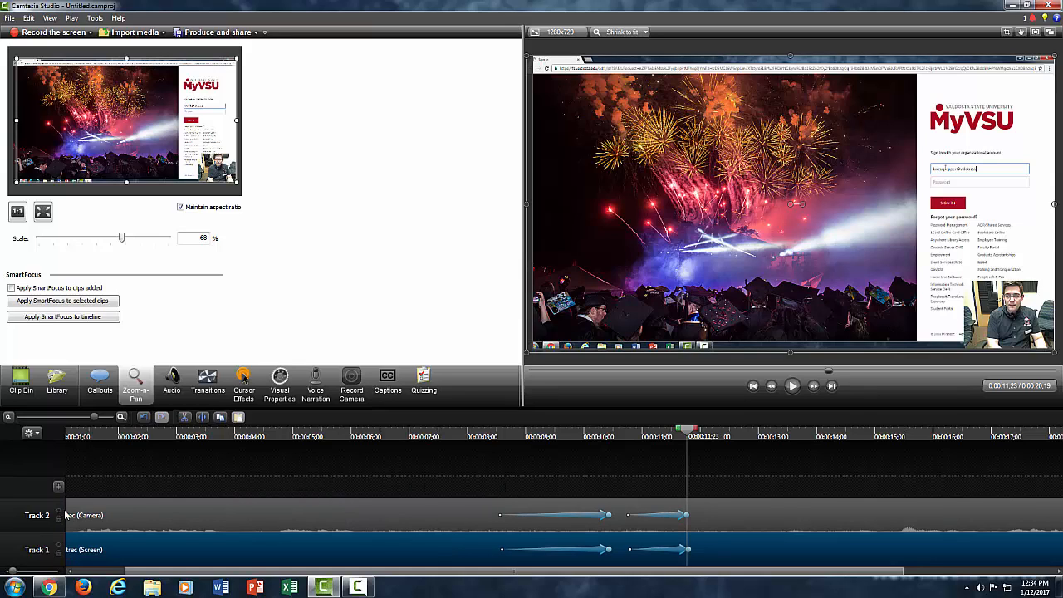
mouse_move(60, 549)
type("Webcam")
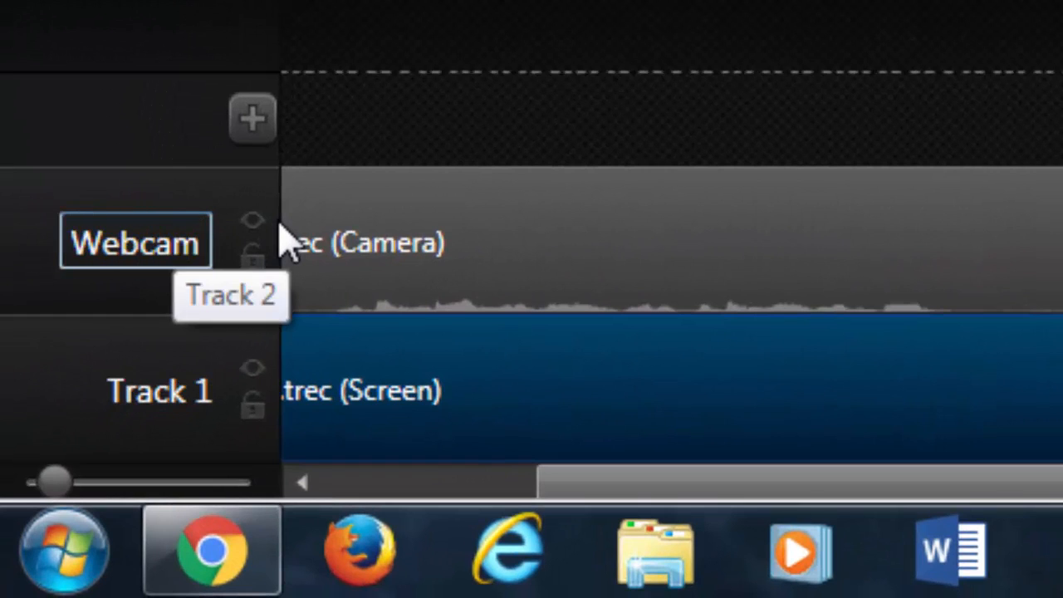
Rename Track 2 to Webcam and Track 1 to Desktop
double_click(158, 390)
type("Desktop")
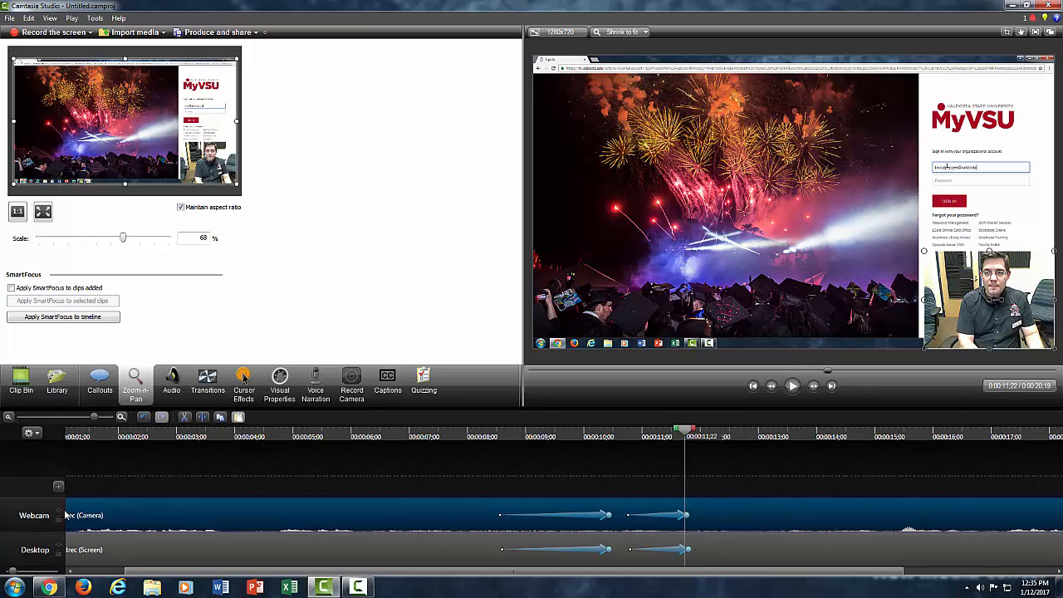
Move the playhead to about fourteen seconds, past the zoom animations
left_click(790, 386)
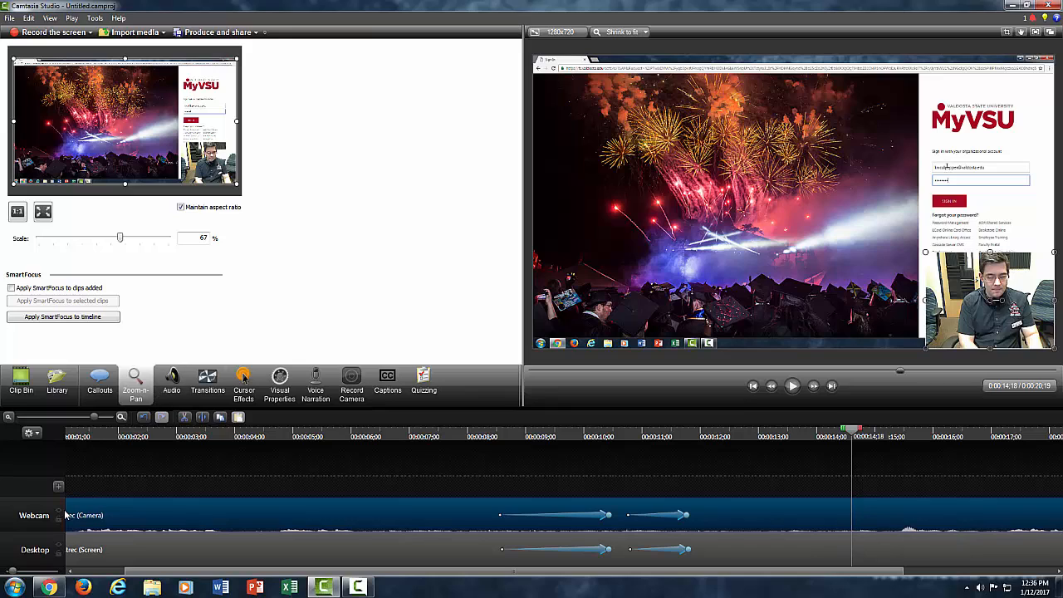
mouse_move(872, 515)
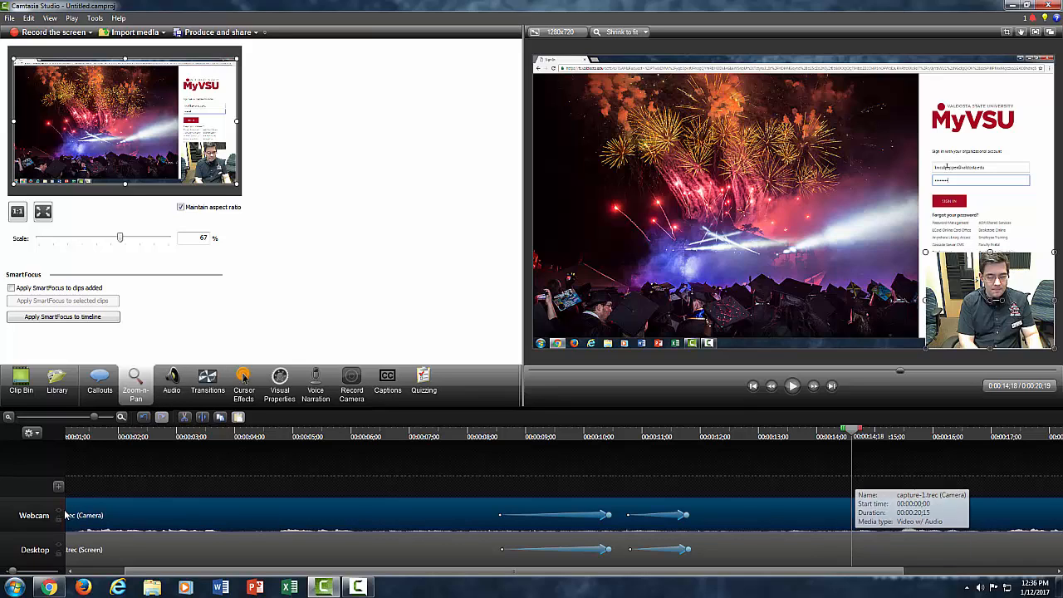
Split the webcam clip at about fourteen seconds and return the playhead to the split
left_click(203, 416)
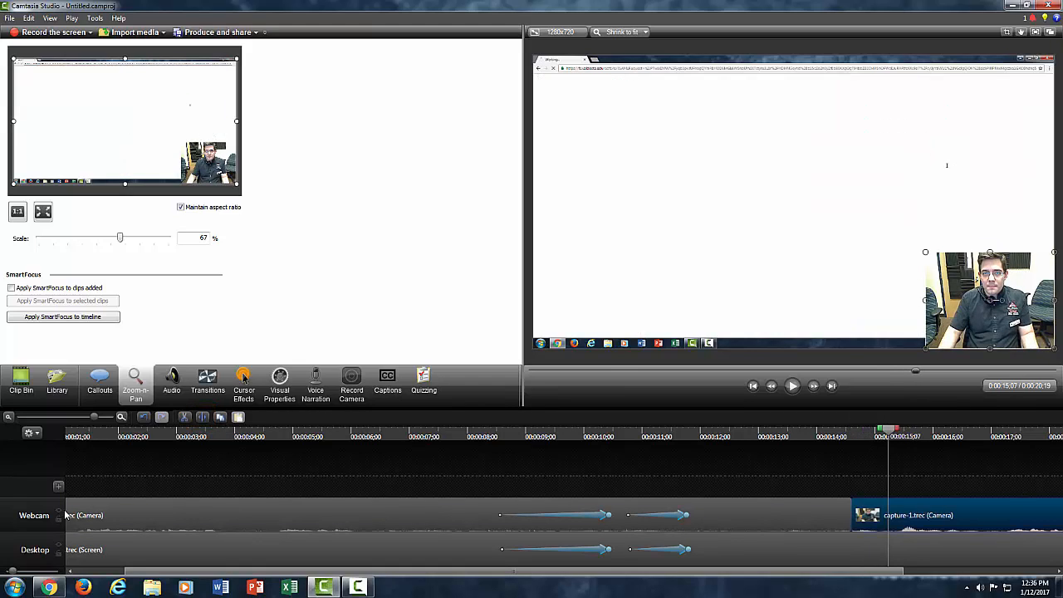
mouse_move(914, 515)
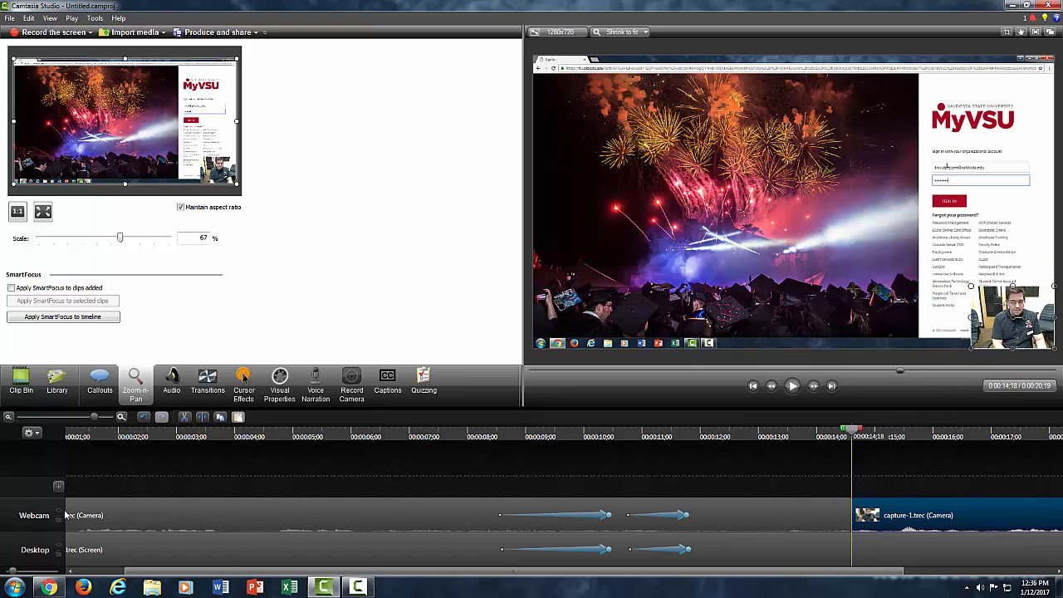
left_click(791, 385)
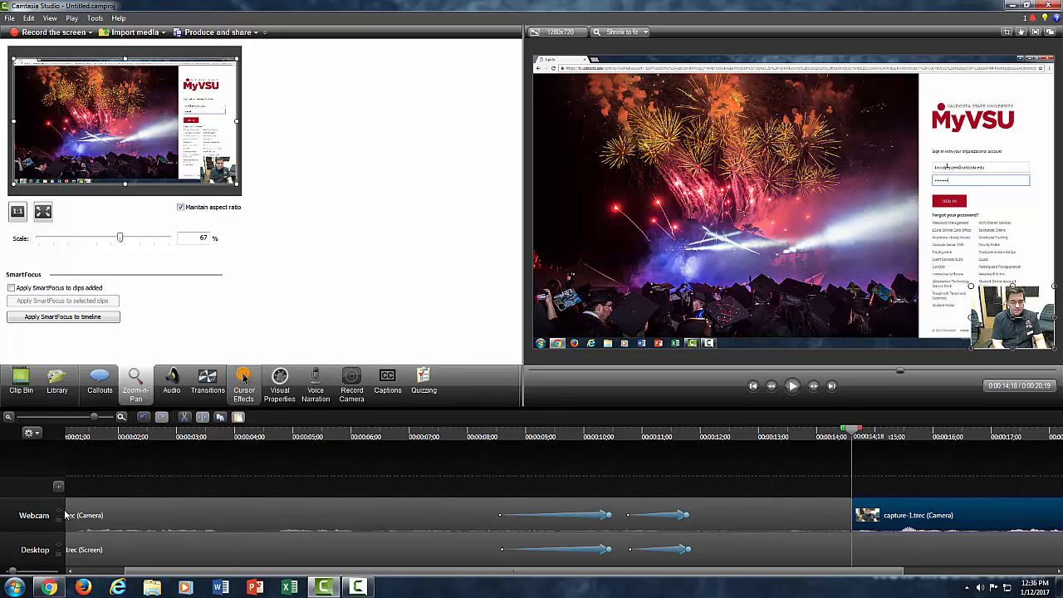
Add a Fade through black transition at the split on the Webcam track
left_click(206, 384)
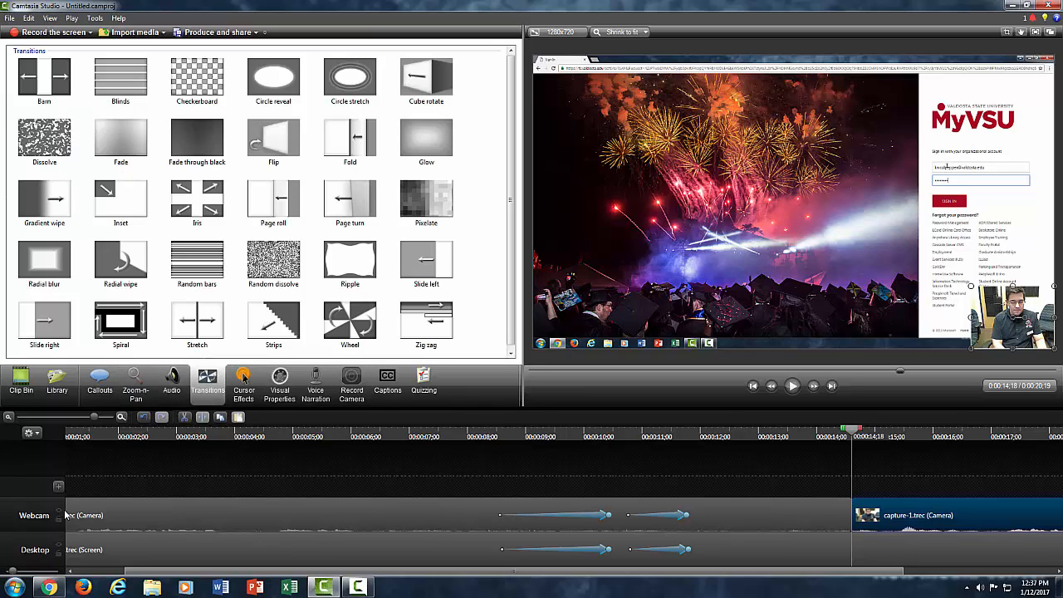
left_click(196, 138)
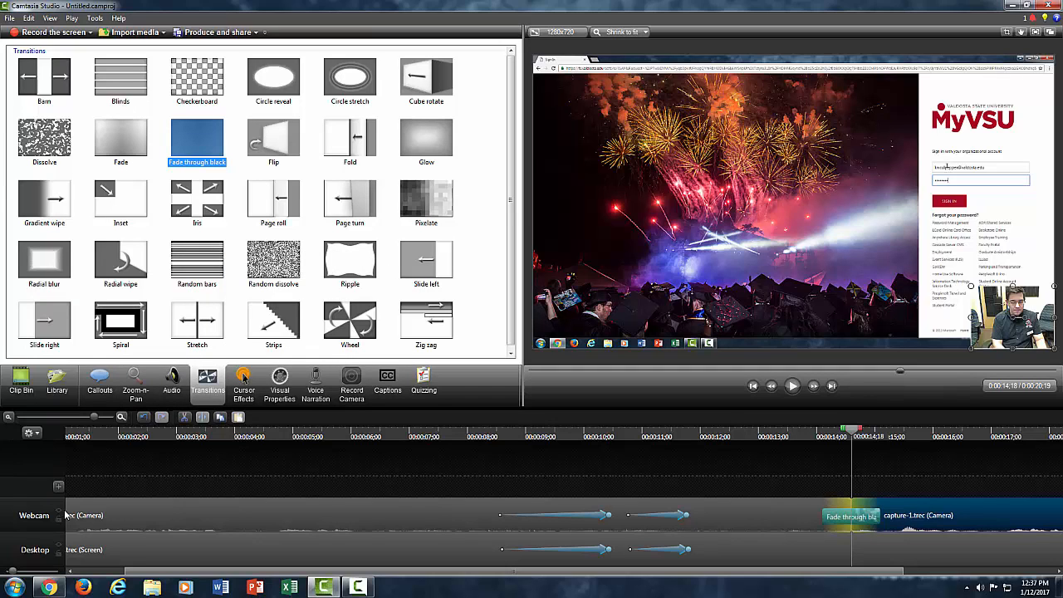
left_click(790, 385)
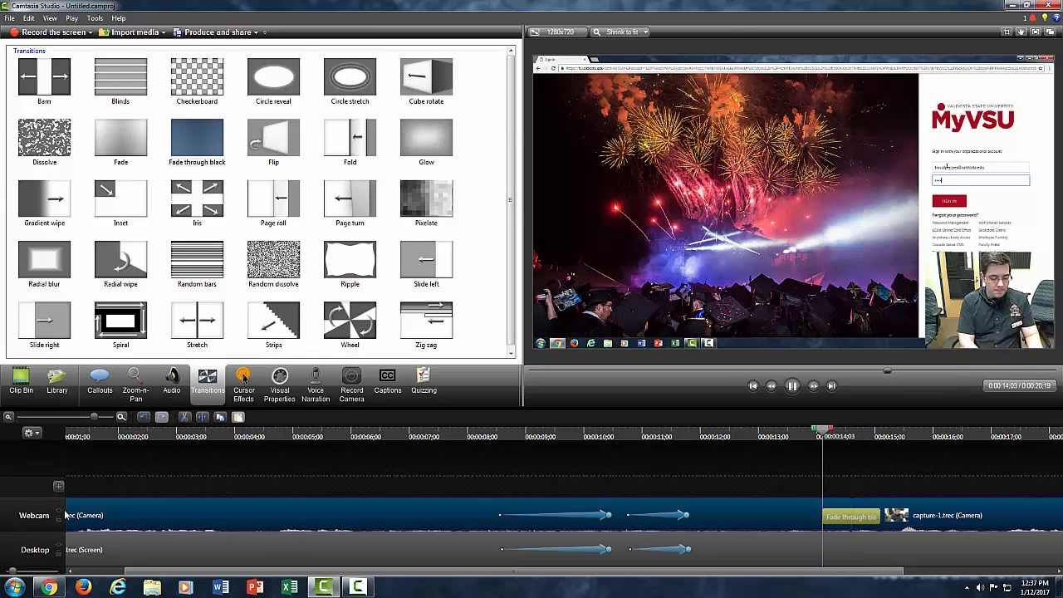